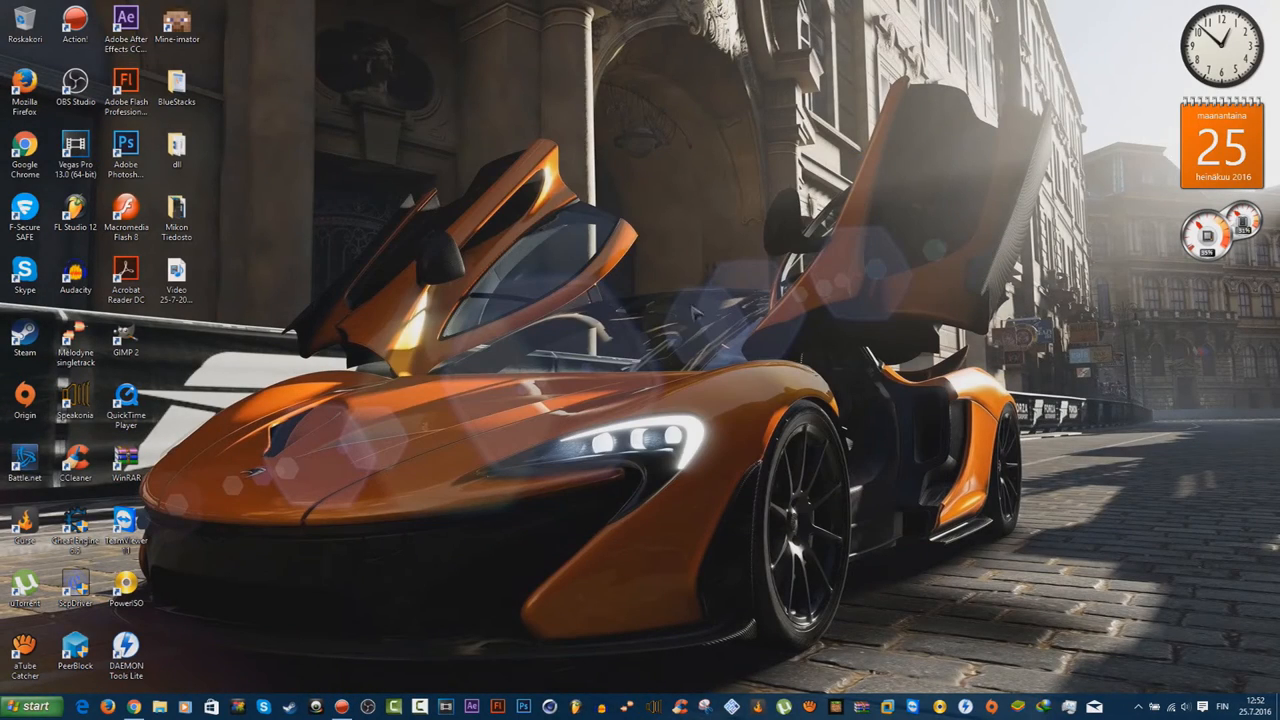
mouse_move(696, 312)
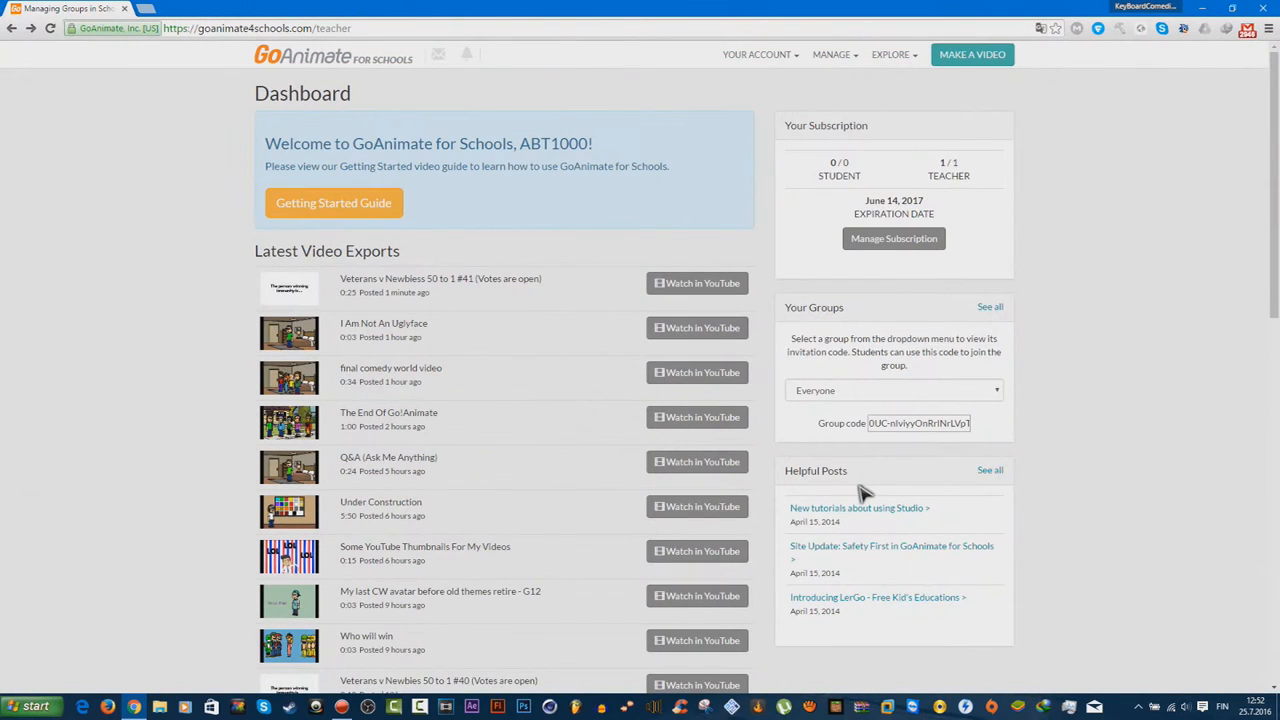
mouse_move(1004, 200)
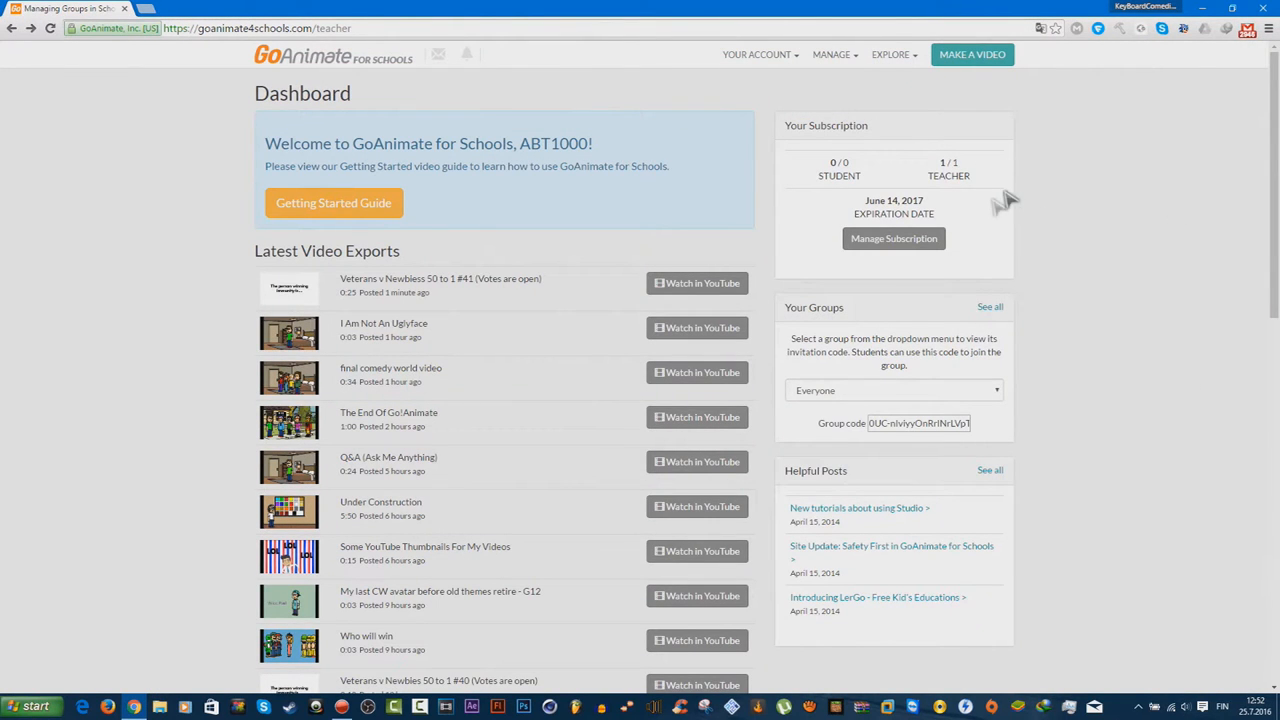
mouse_move(1118, 96)
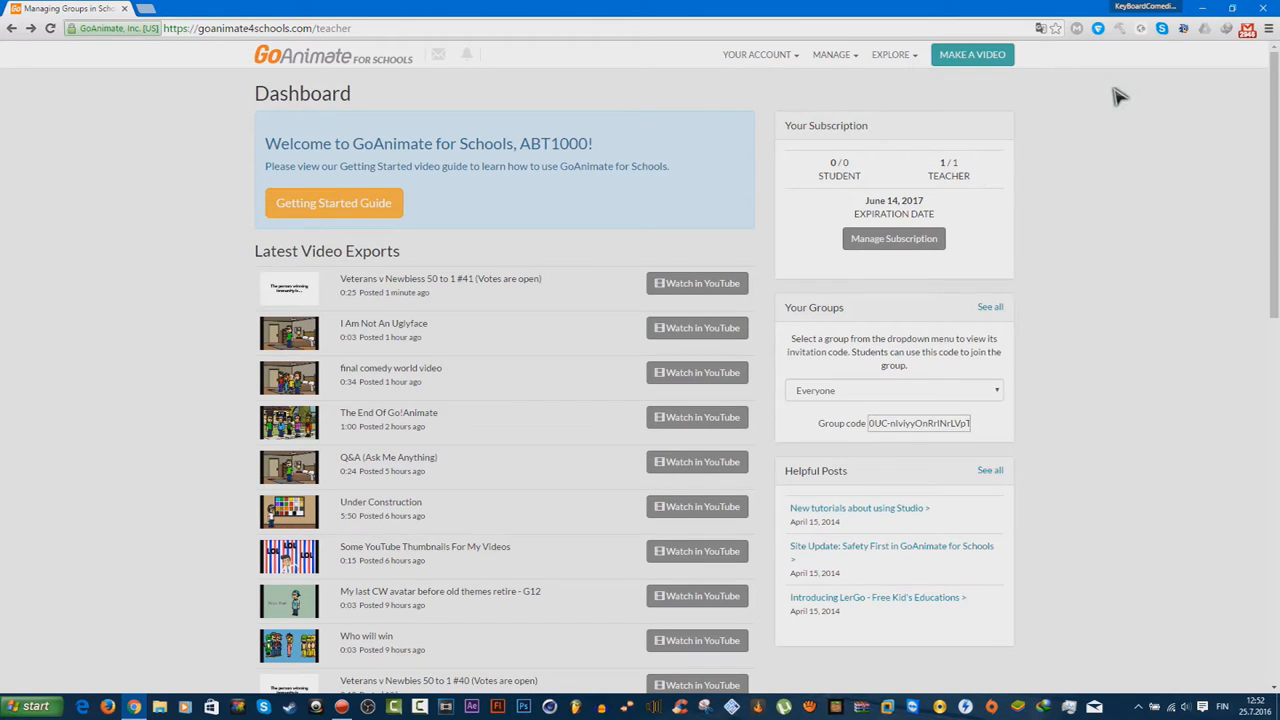
- Start a new video and choose Comedy World as its theme
click(972, 54)
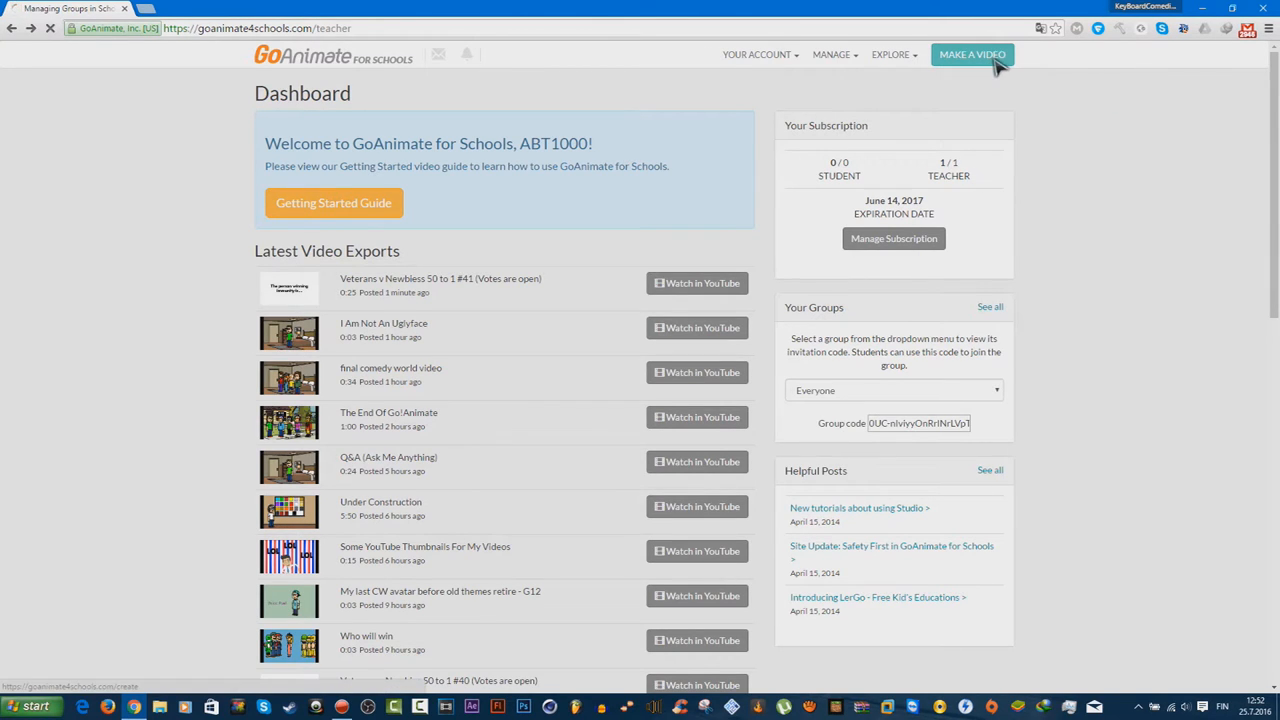
click(972, 54)
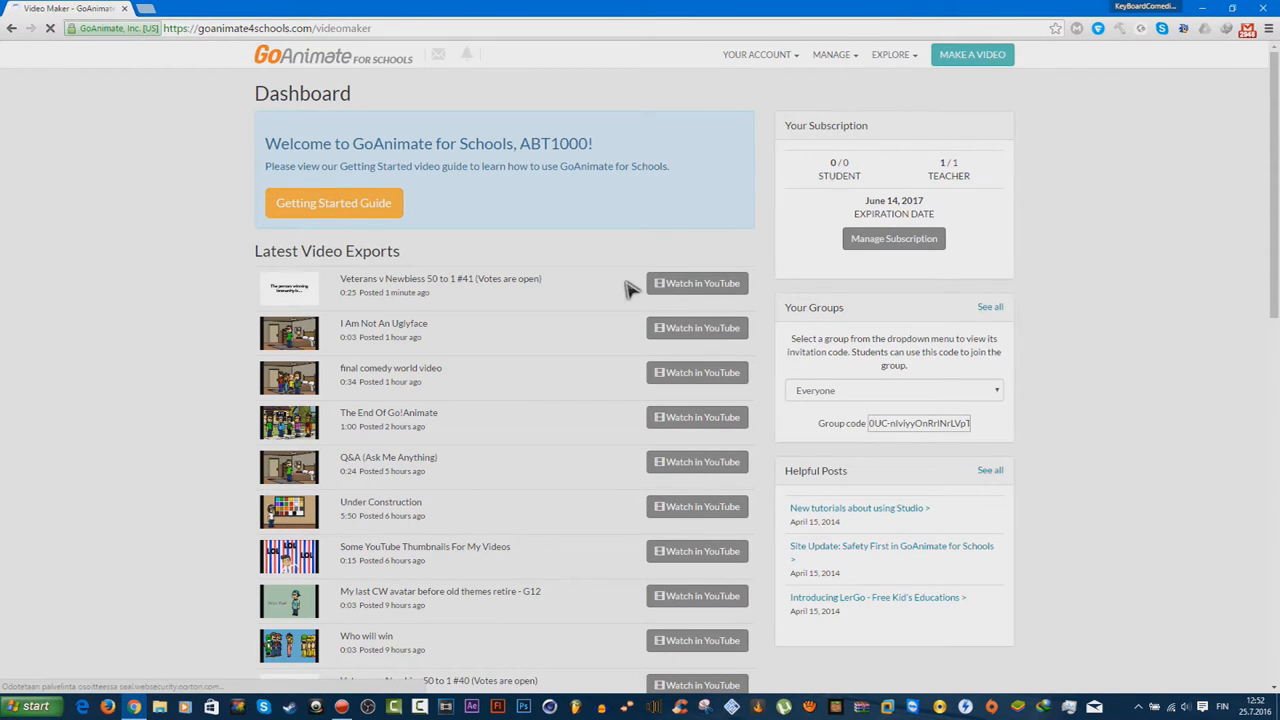
click(972, 54)
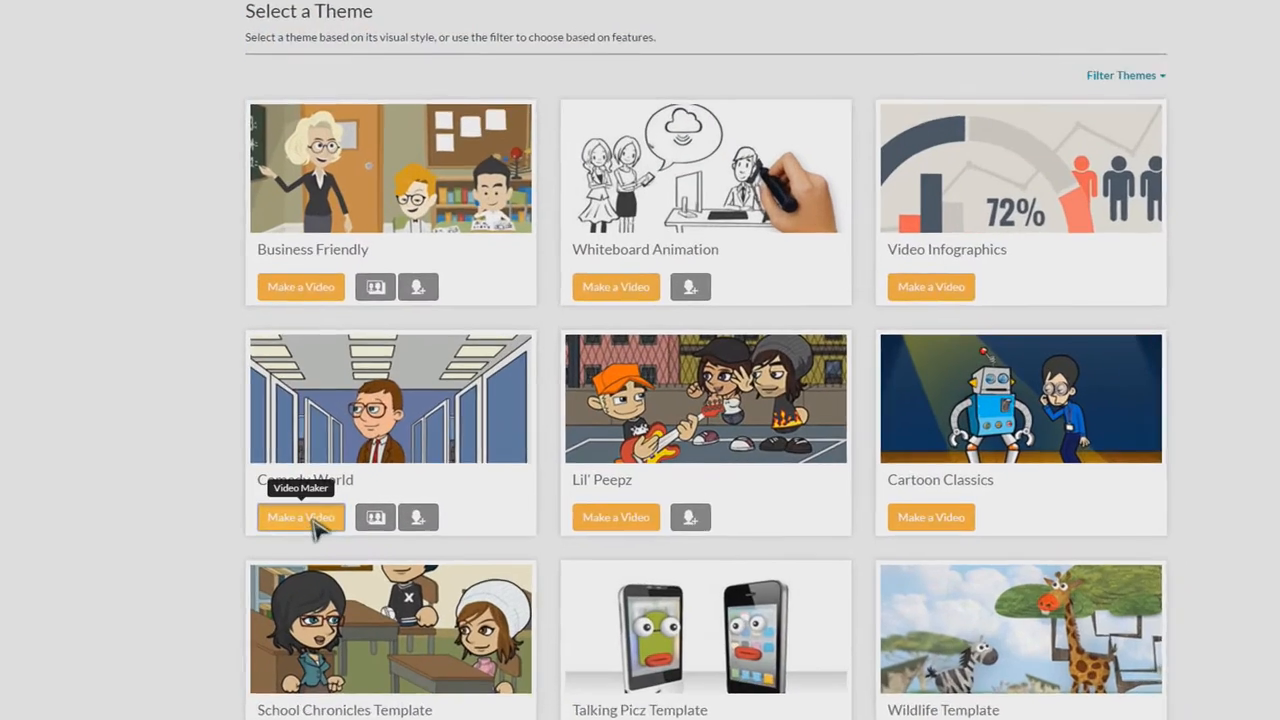
click(300, 516)
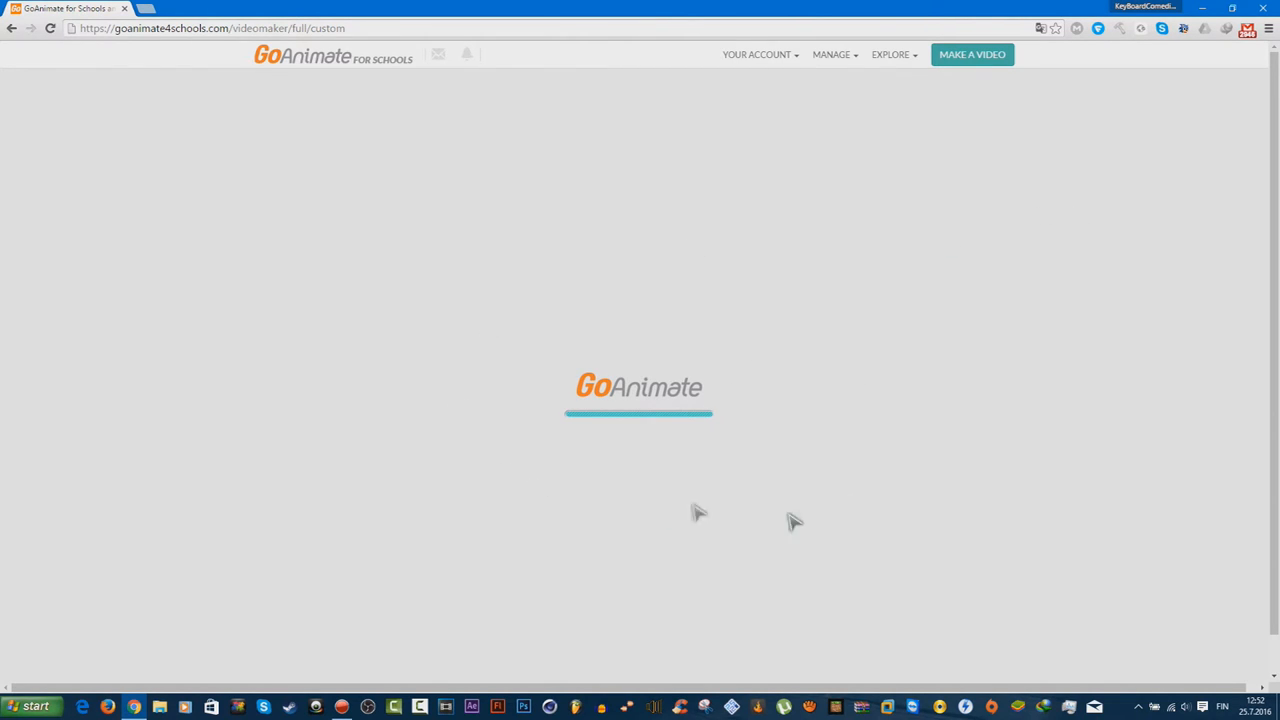
mouse_move(556, 260)
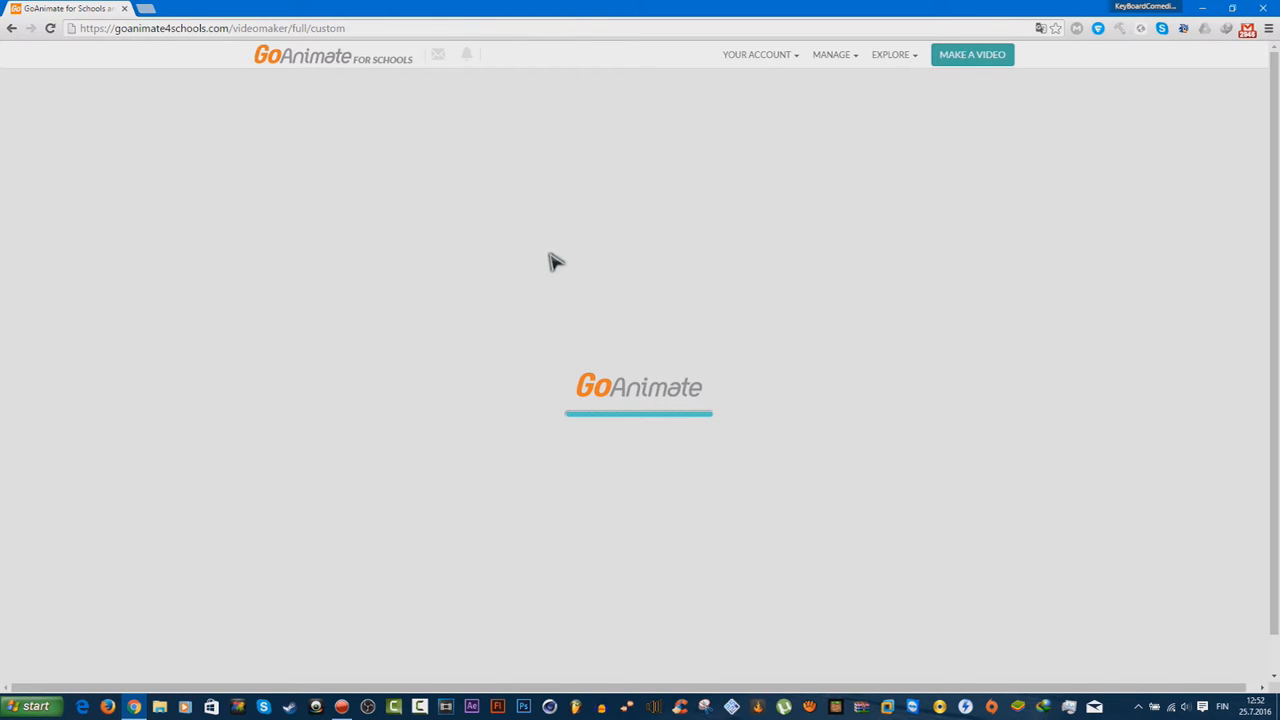
mouse_move(476, 204)
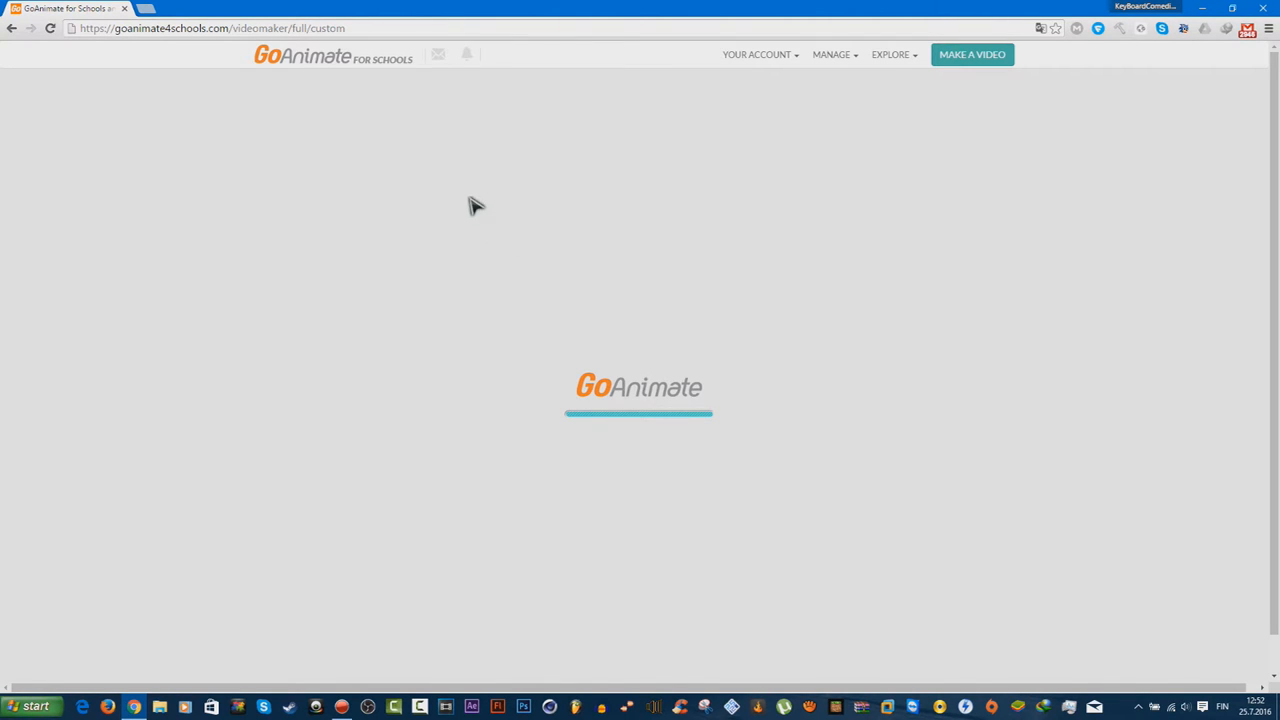
mouse_move(378, 178)
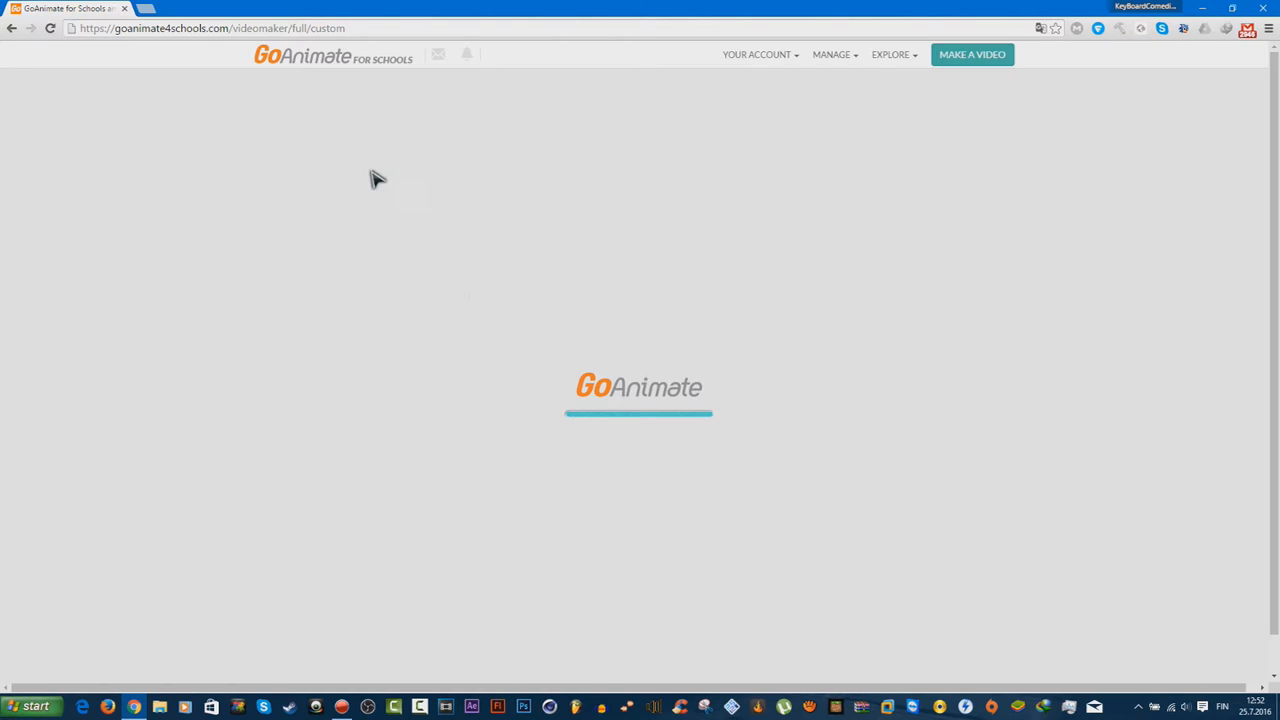
mouse_move(824, 328)
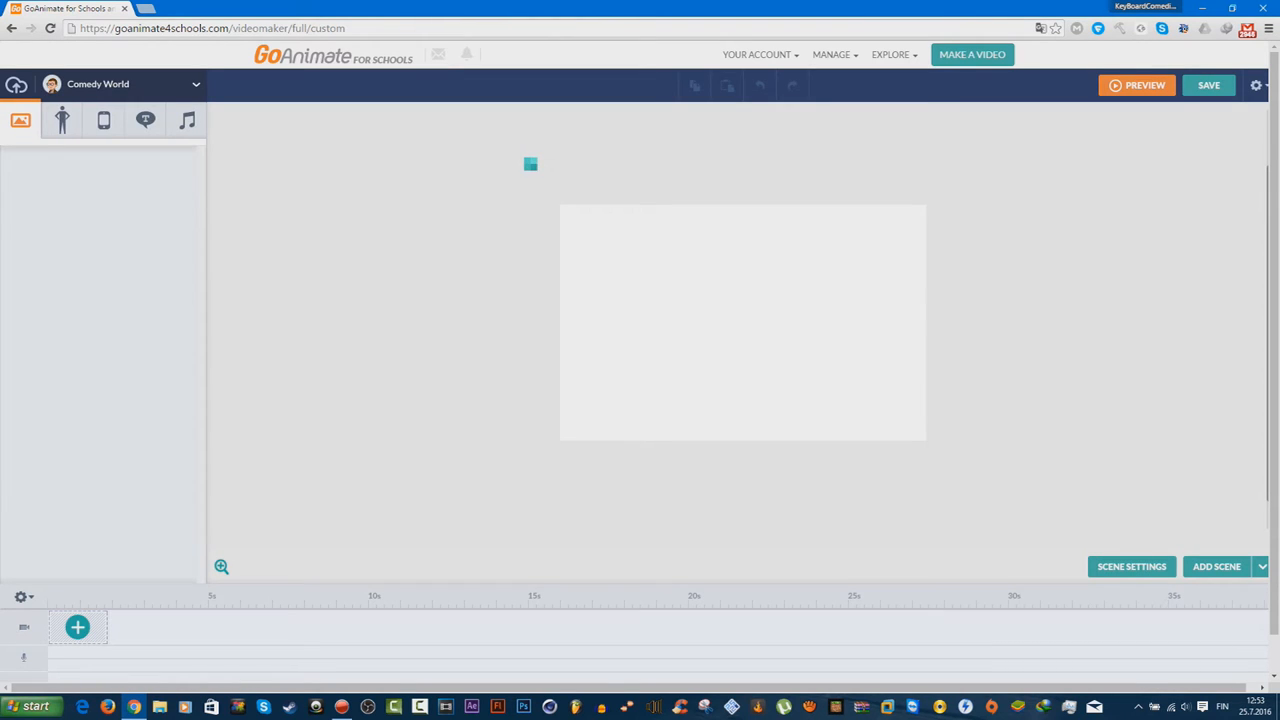
- Let the Comedy World editor load to an empty stage and timeline
drag(530, 164, 552, 304)
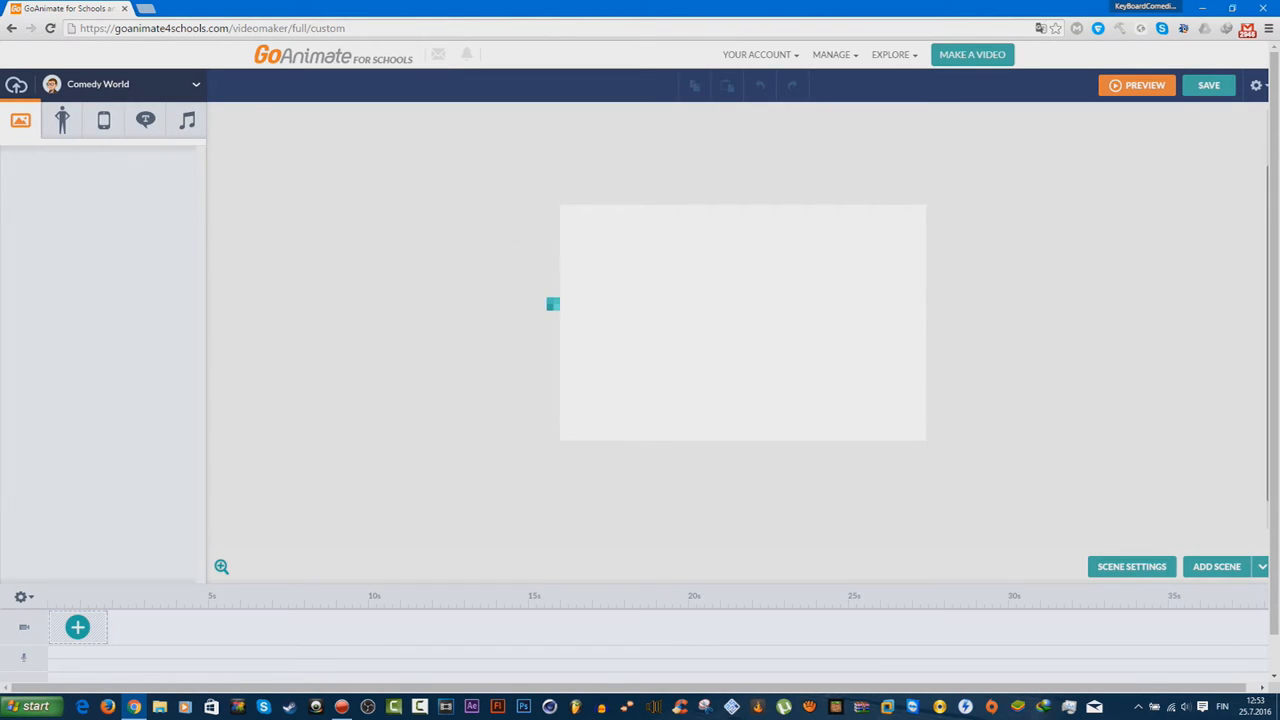
- Place the bedroom background in the first scene, then bring up the character library
click(62, 120)
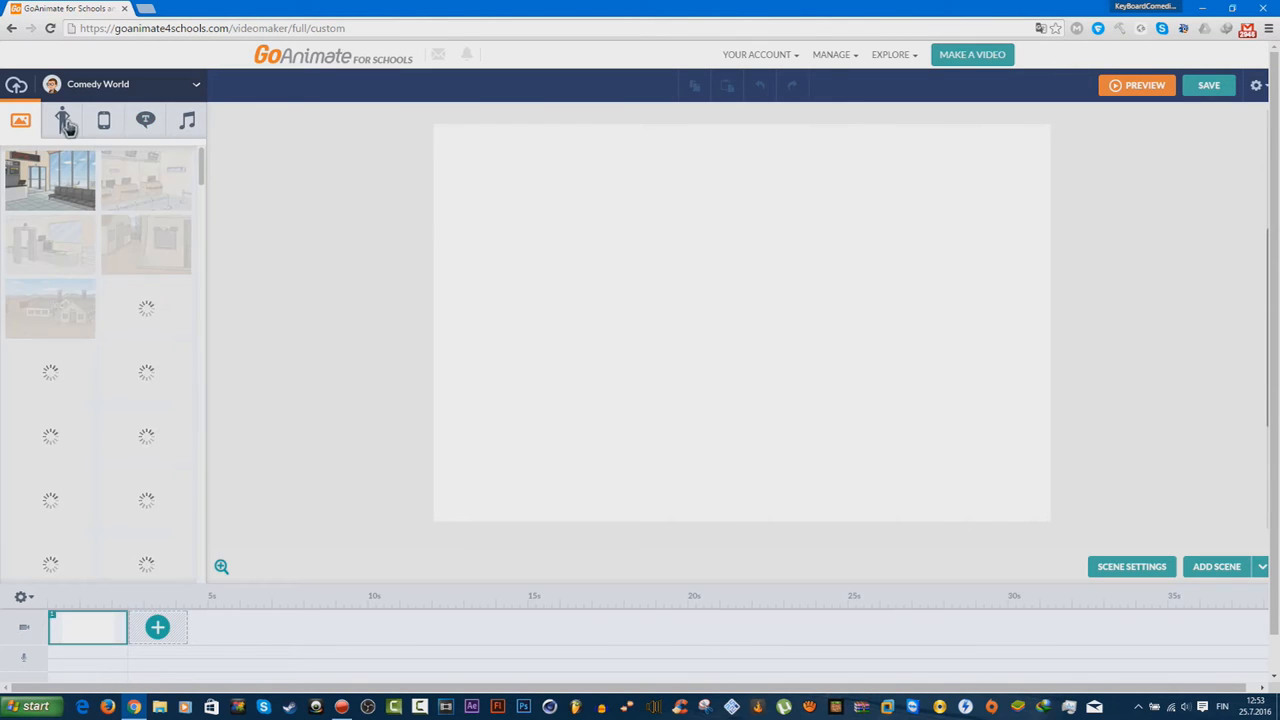
click(62, 120)
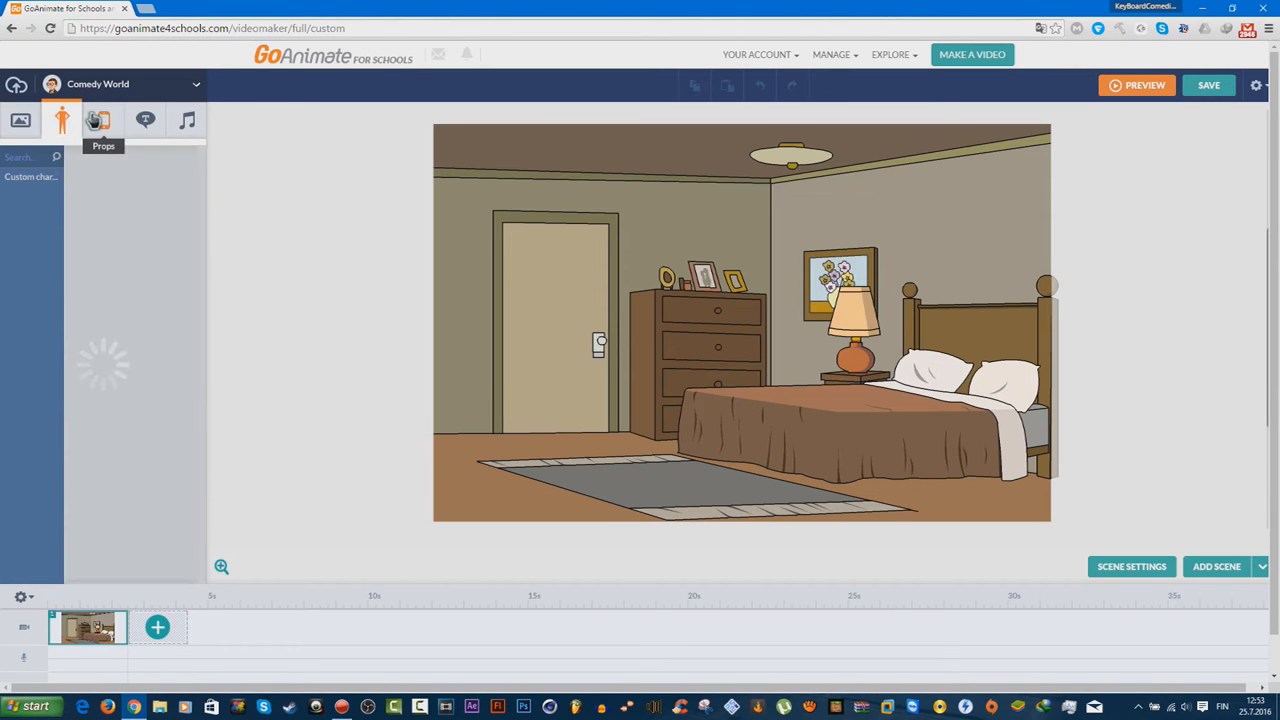
mouse_move(140, 176)
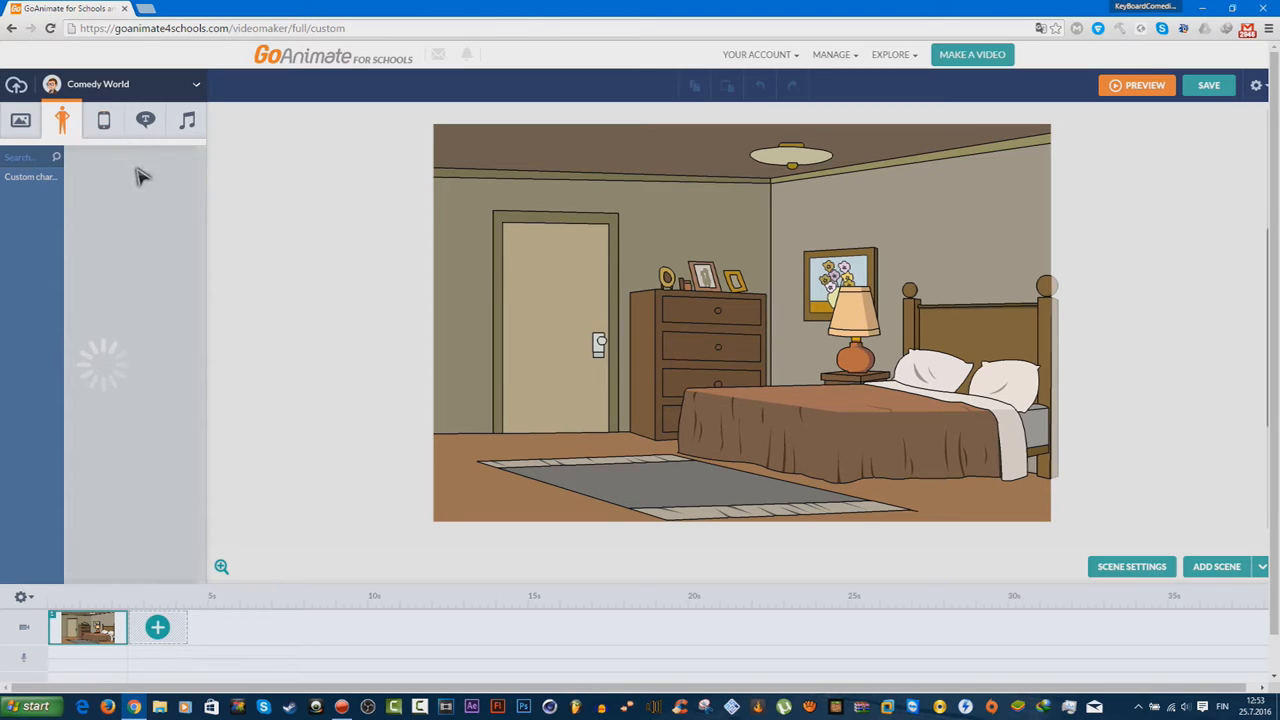
mouse_move(178, 238)
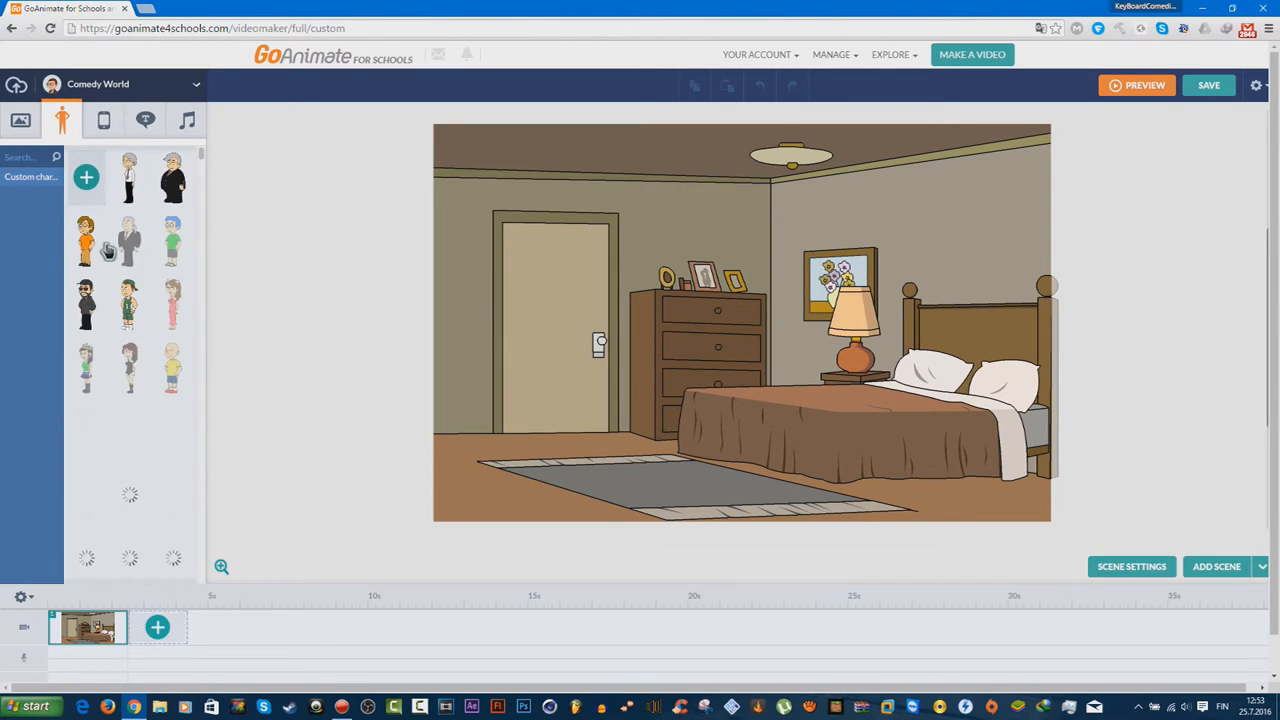
- Scroll the Characters panel to find the cap-and-sunglasses character for the bedroom rug
scroll(down, 3)
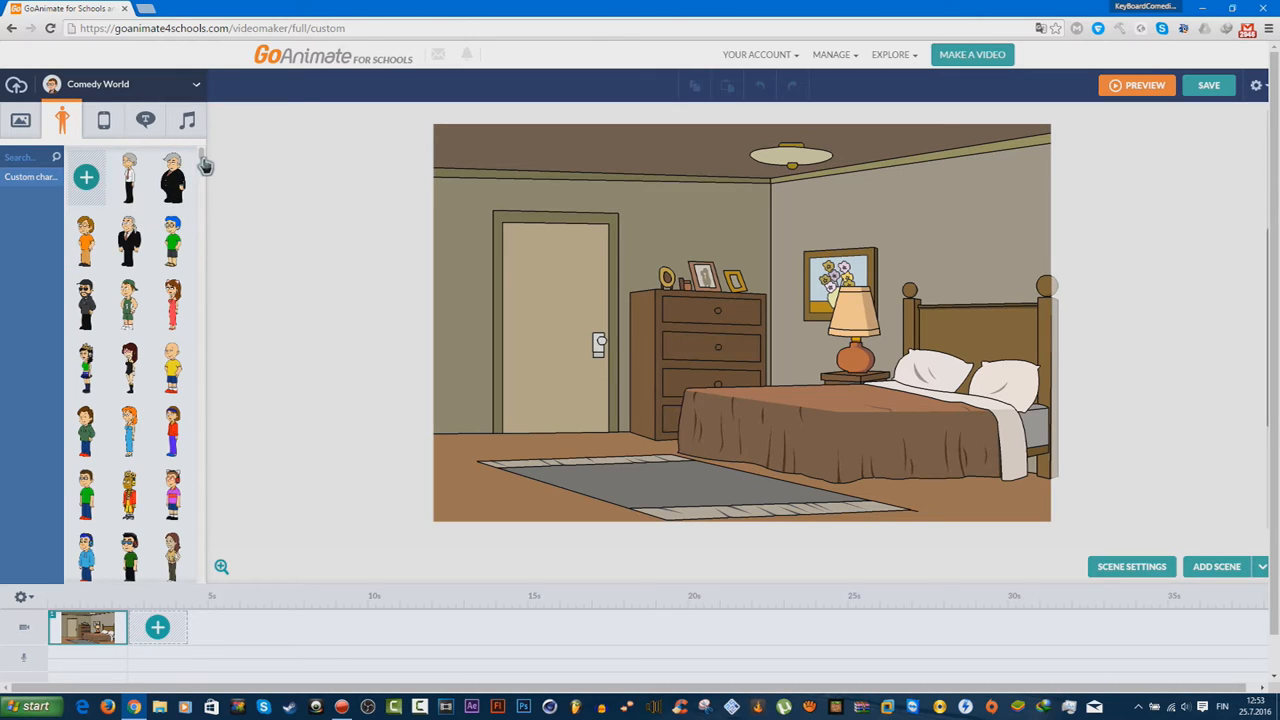
scroll(down, 3)
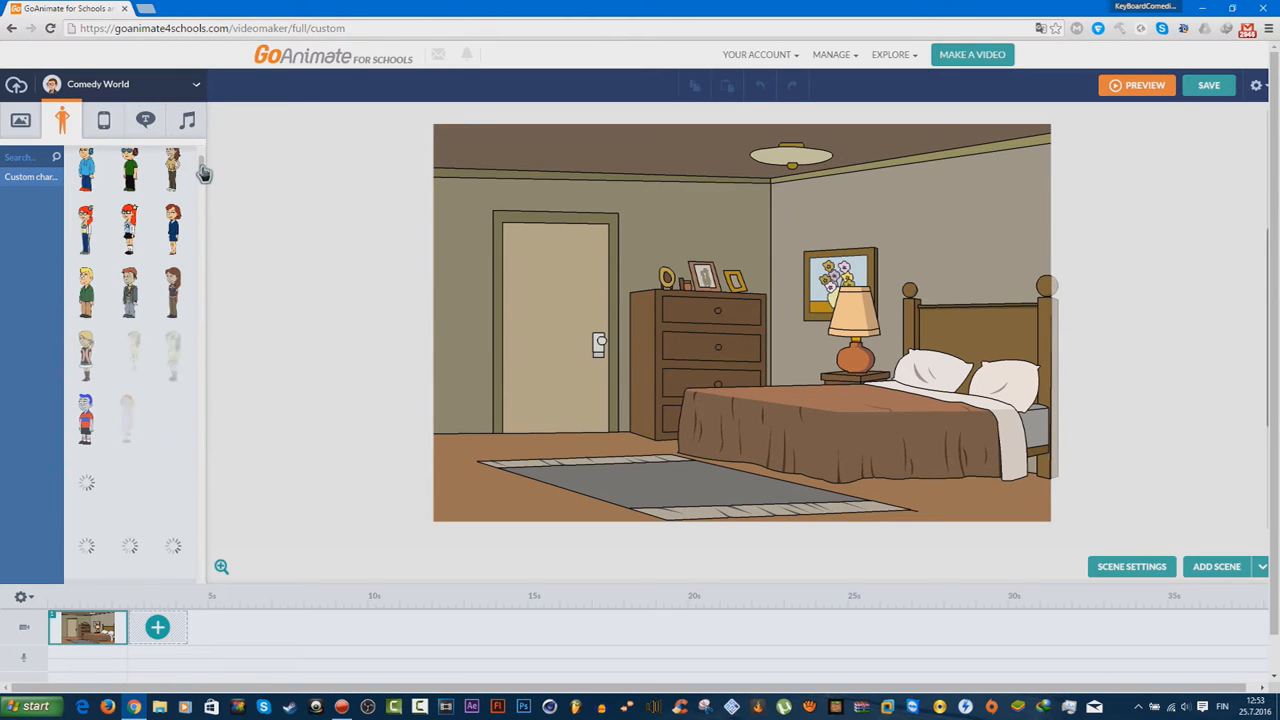
scroll(down, 3)
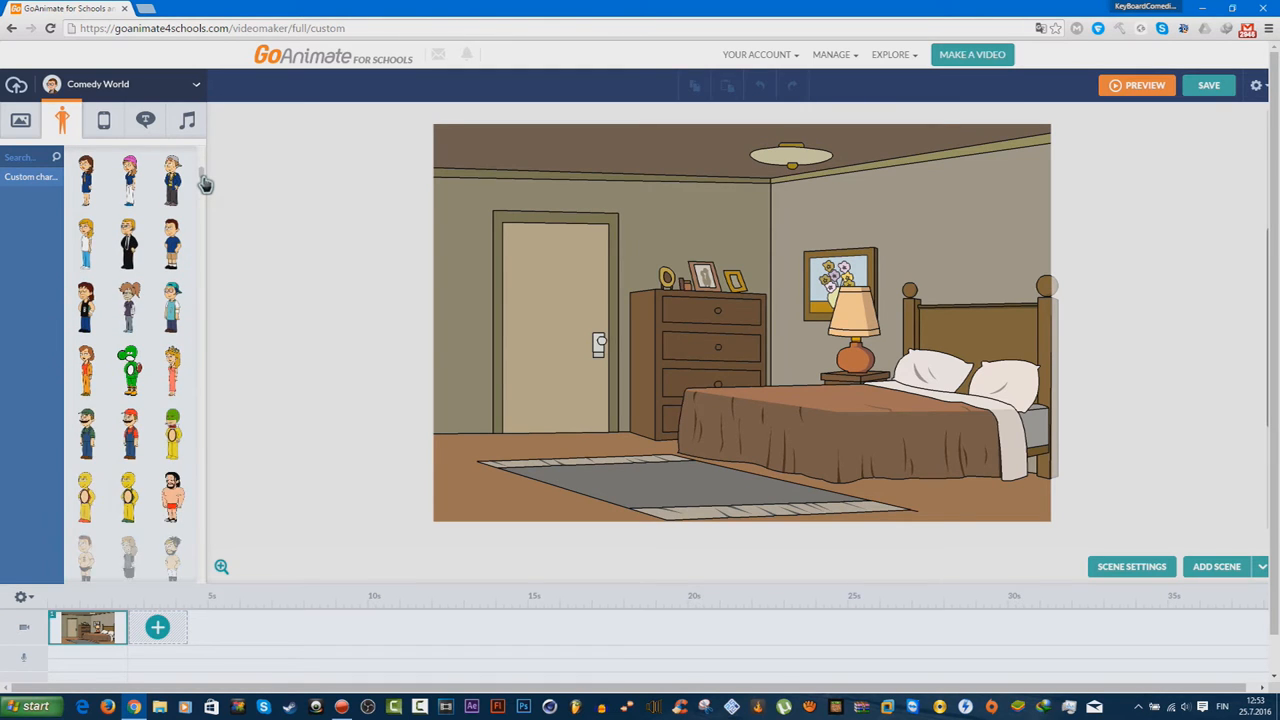
scroll(down, 3)
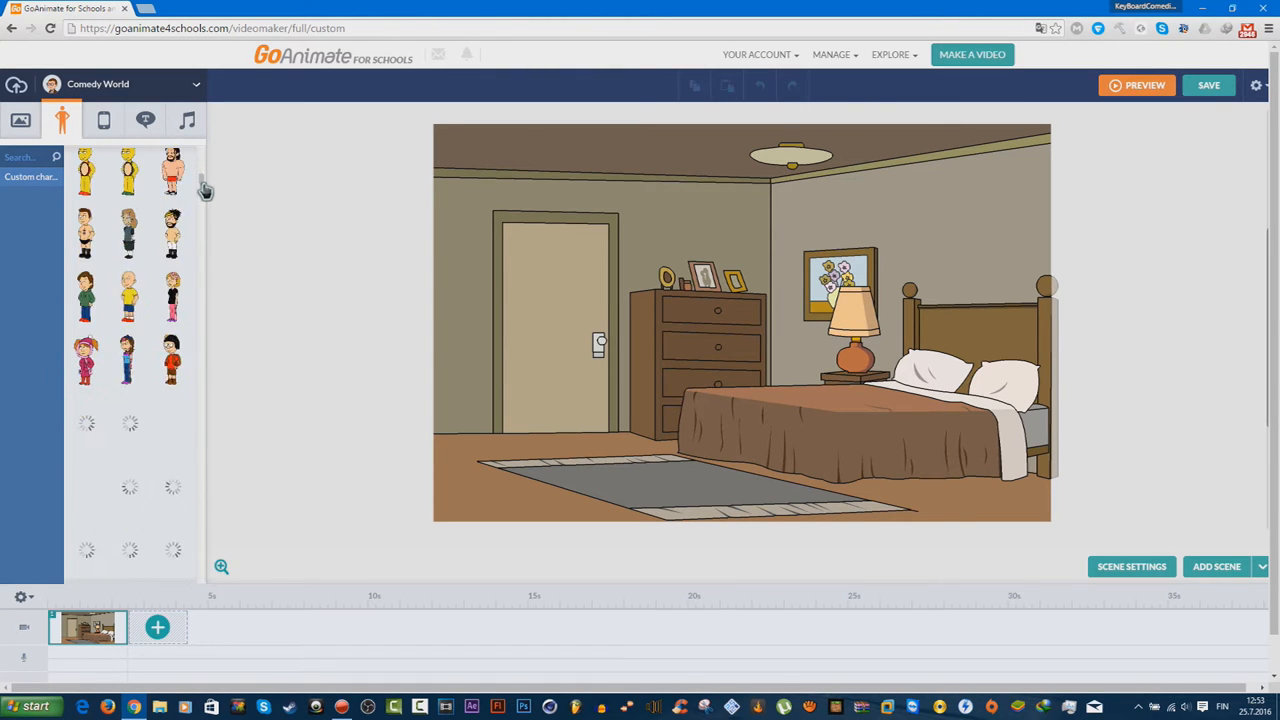
scroll(down, 3)
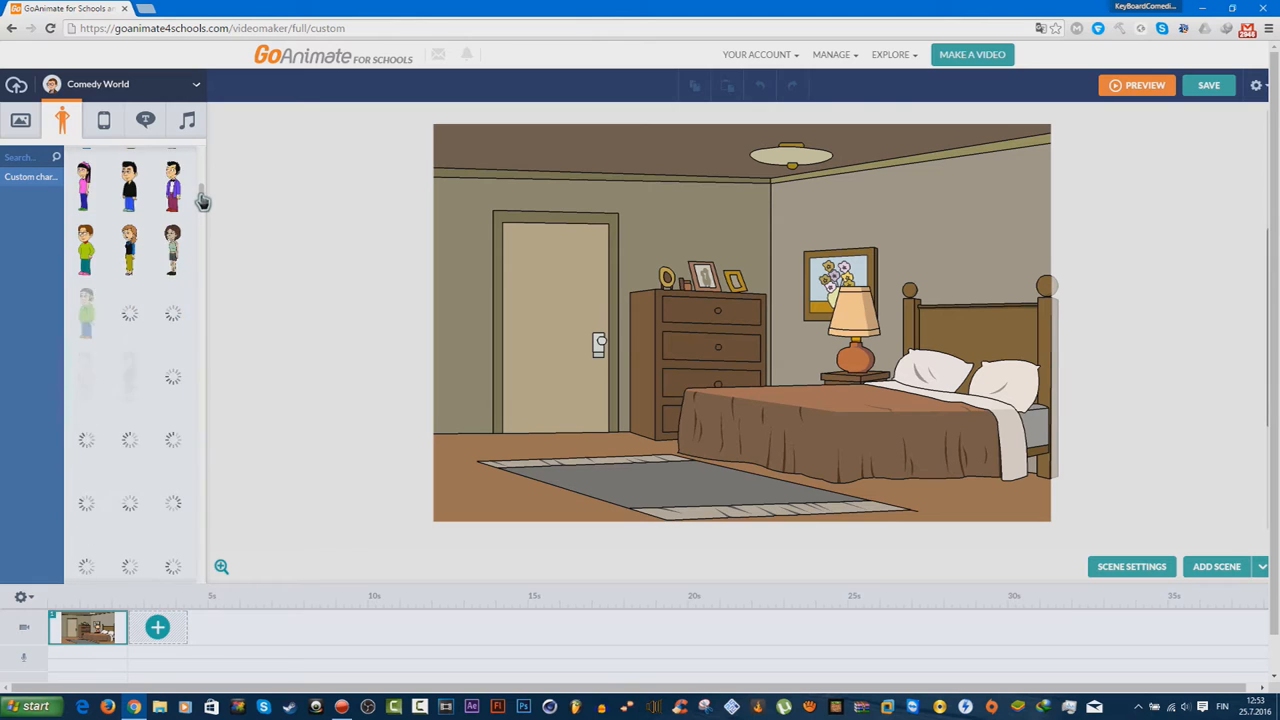
scroll(down, 3)
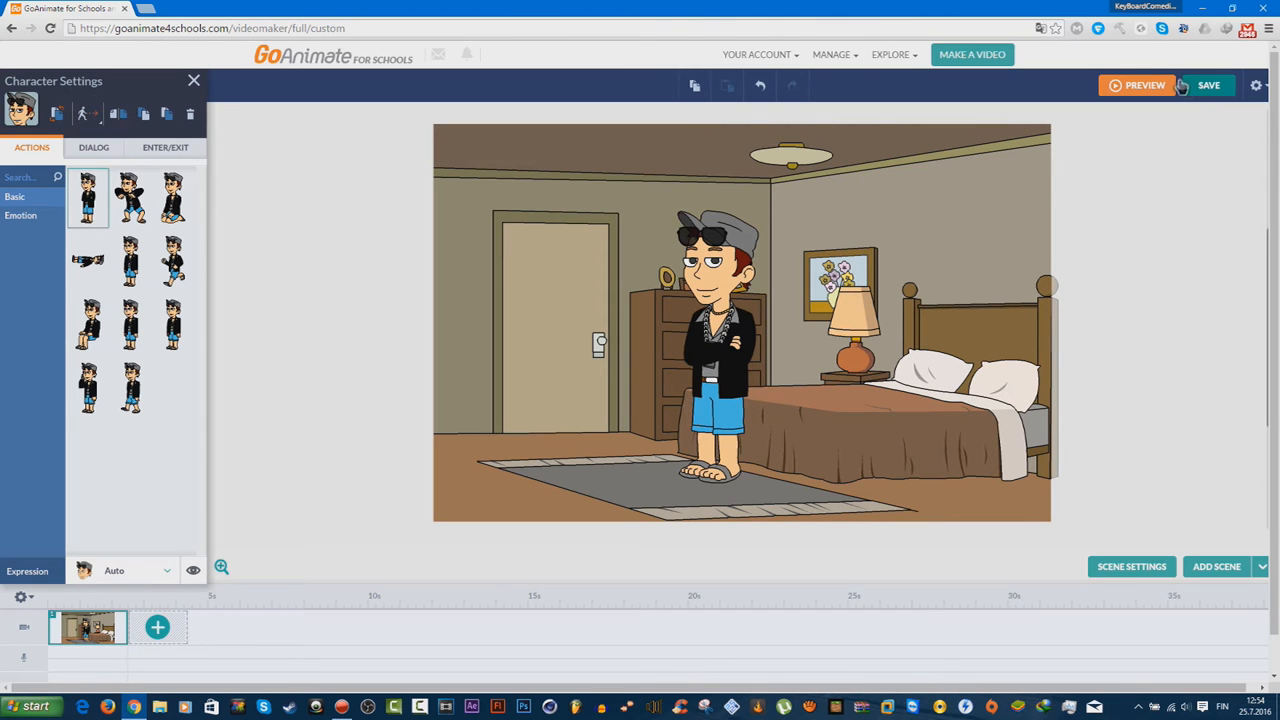
- Save the scene under a typed title and go to its video page
click(1208, 84)
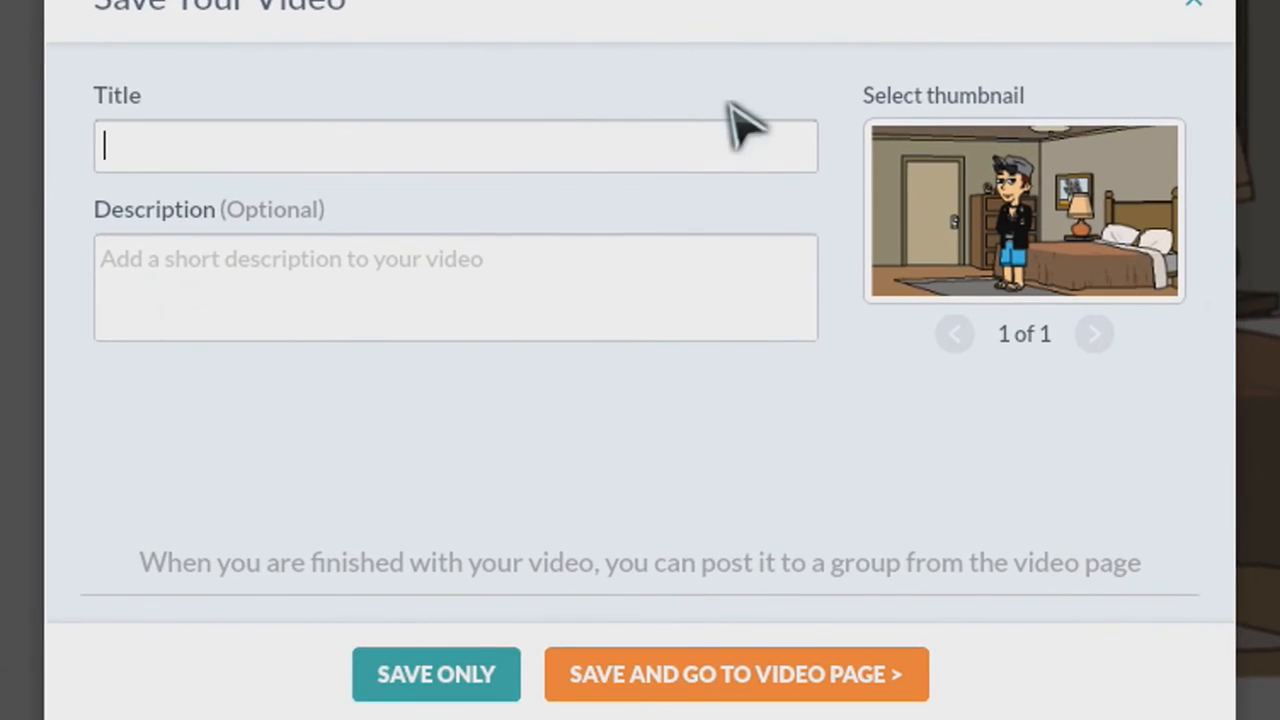
text(KeyBoardComedian2001's Vi)
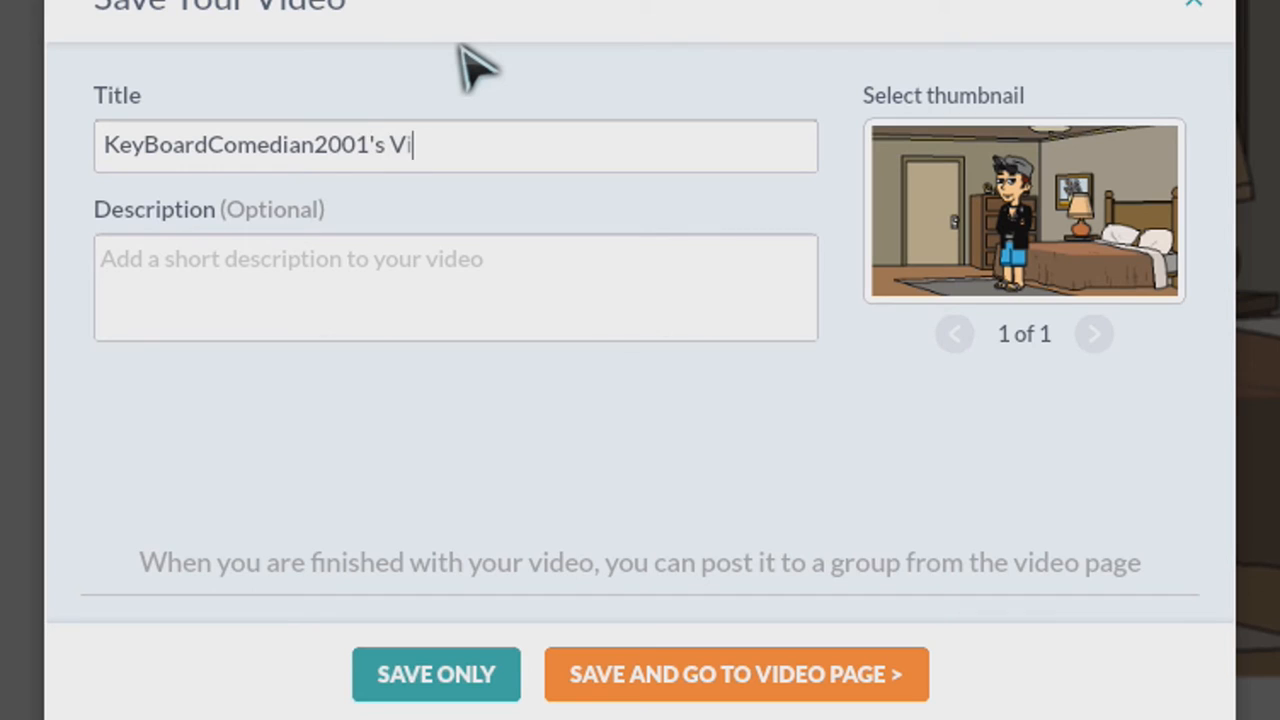
text(deo, DD)
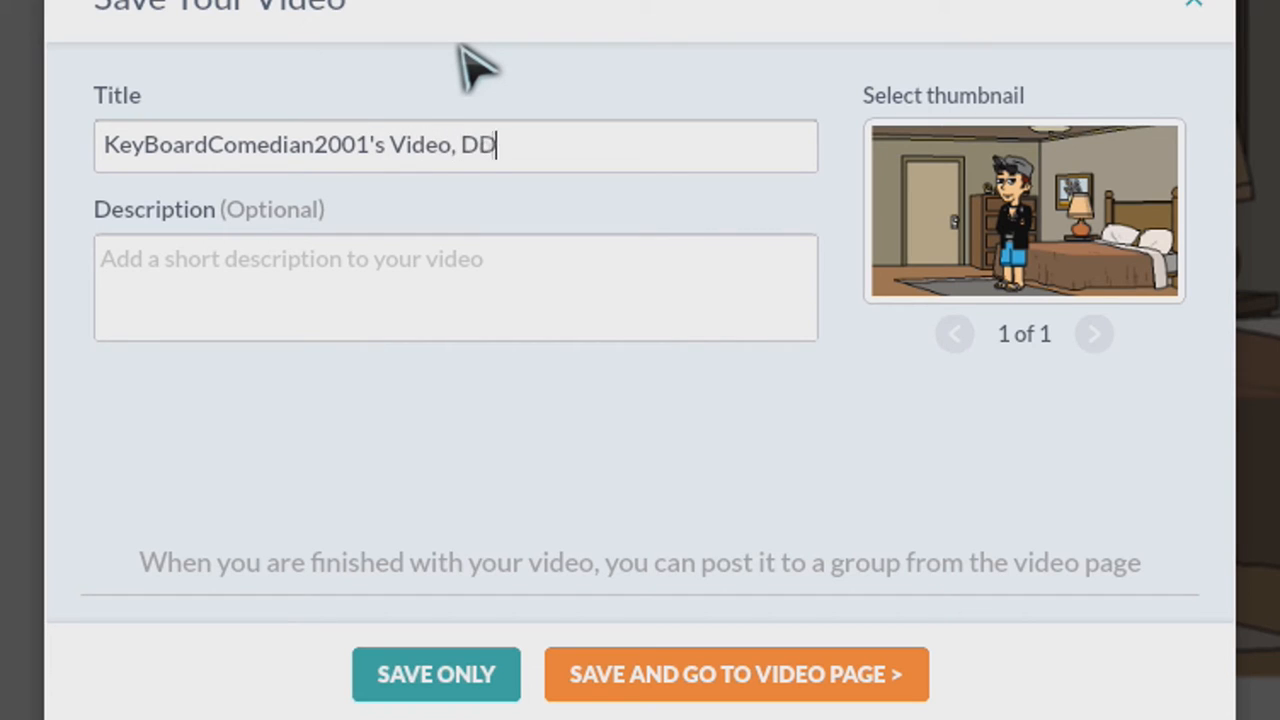
text(Don't Touch It!)
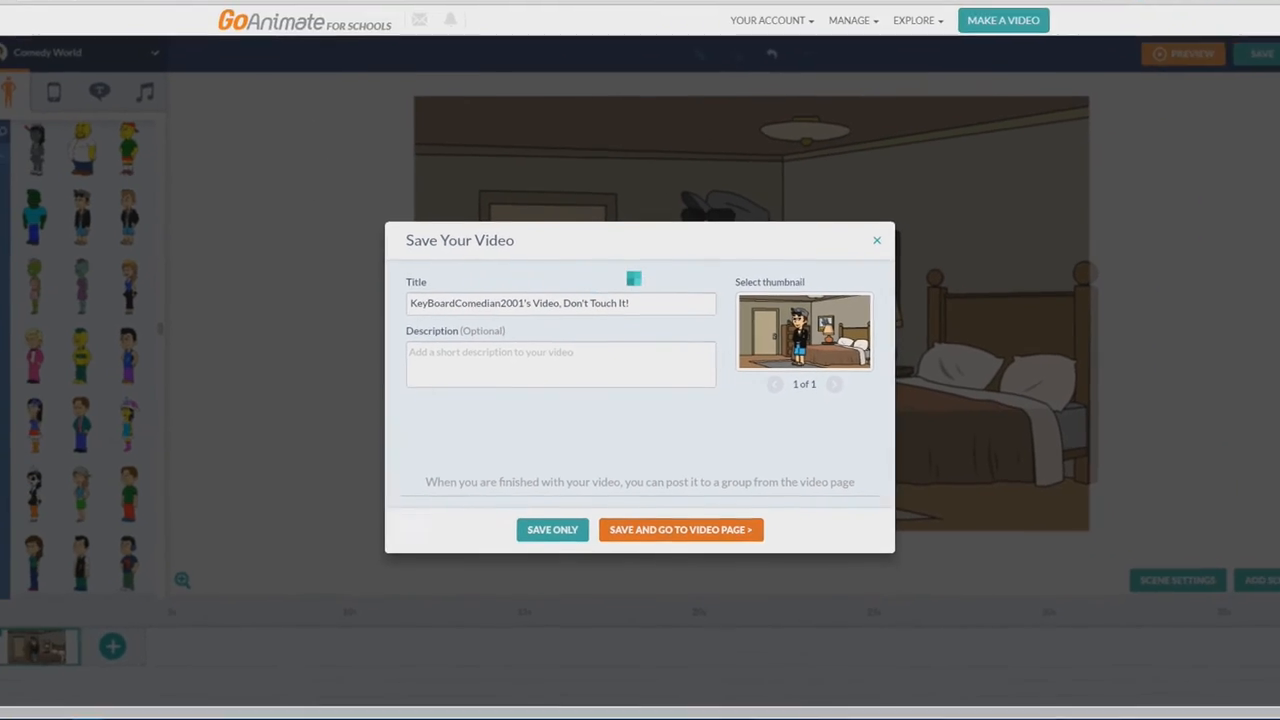
click(552, 528)
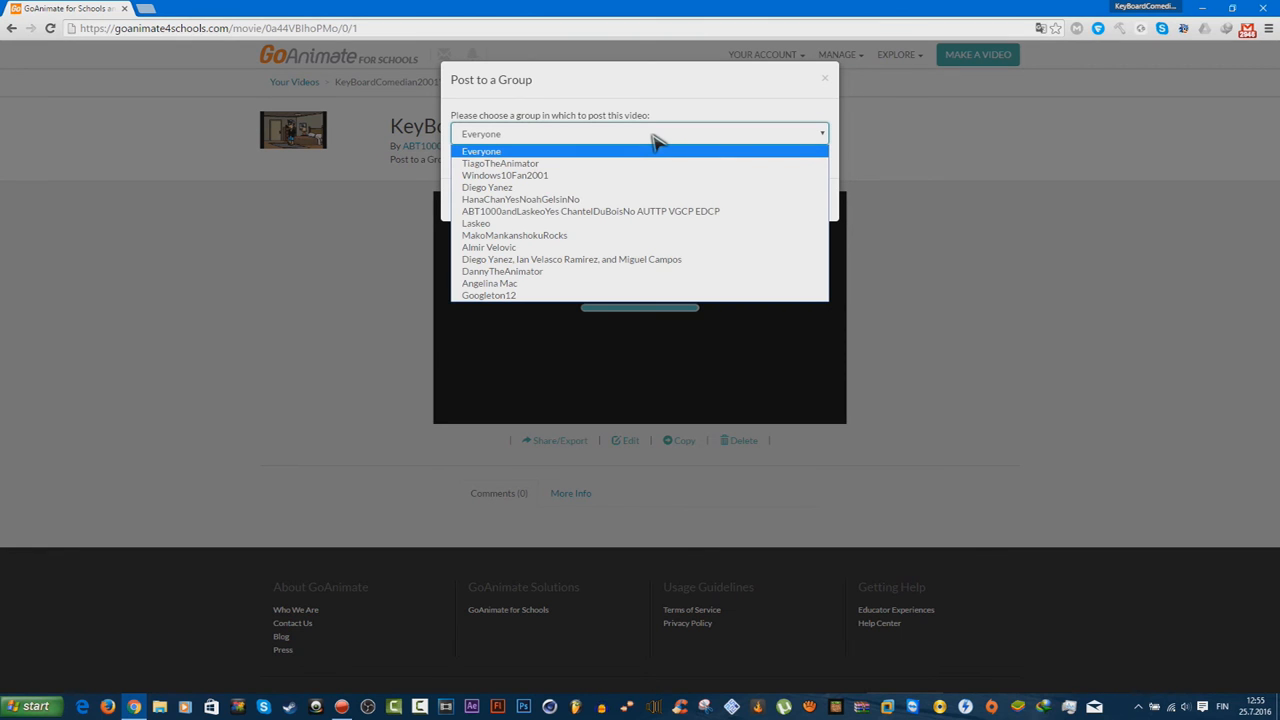
- Post the video to the Everyone group and go to the creator's profile page
click(480, 152)
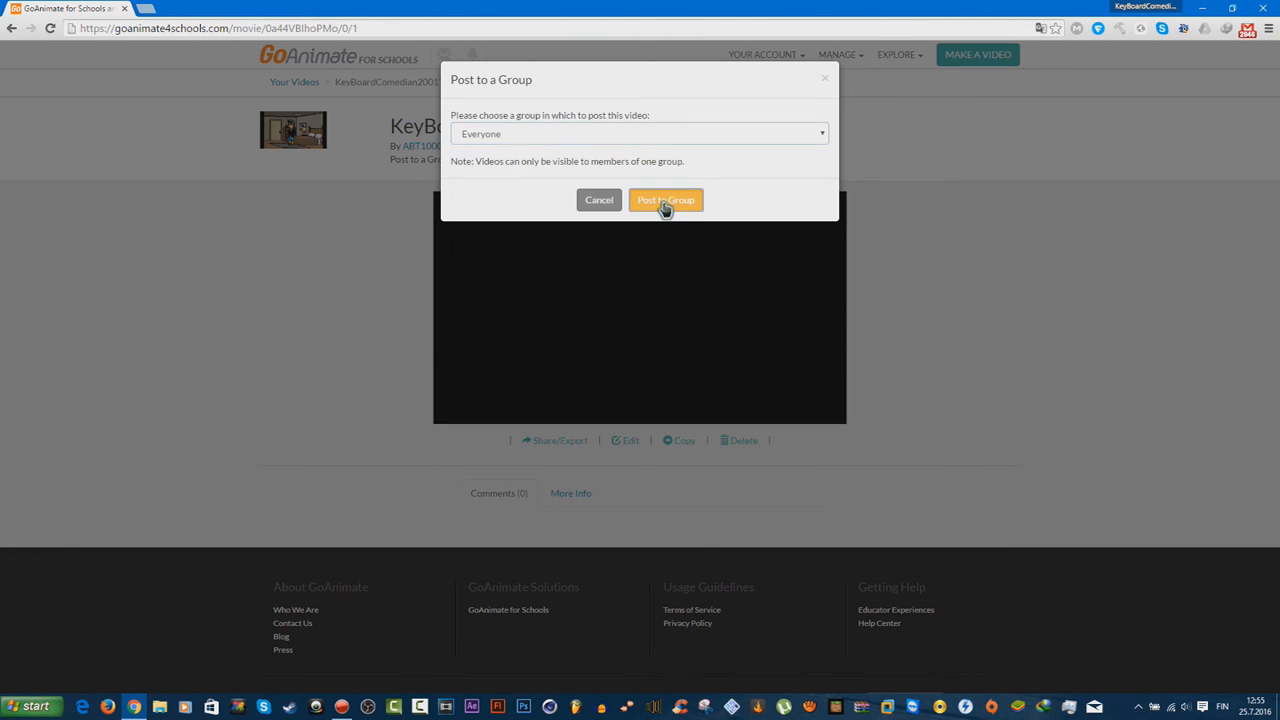
click(664, 200)
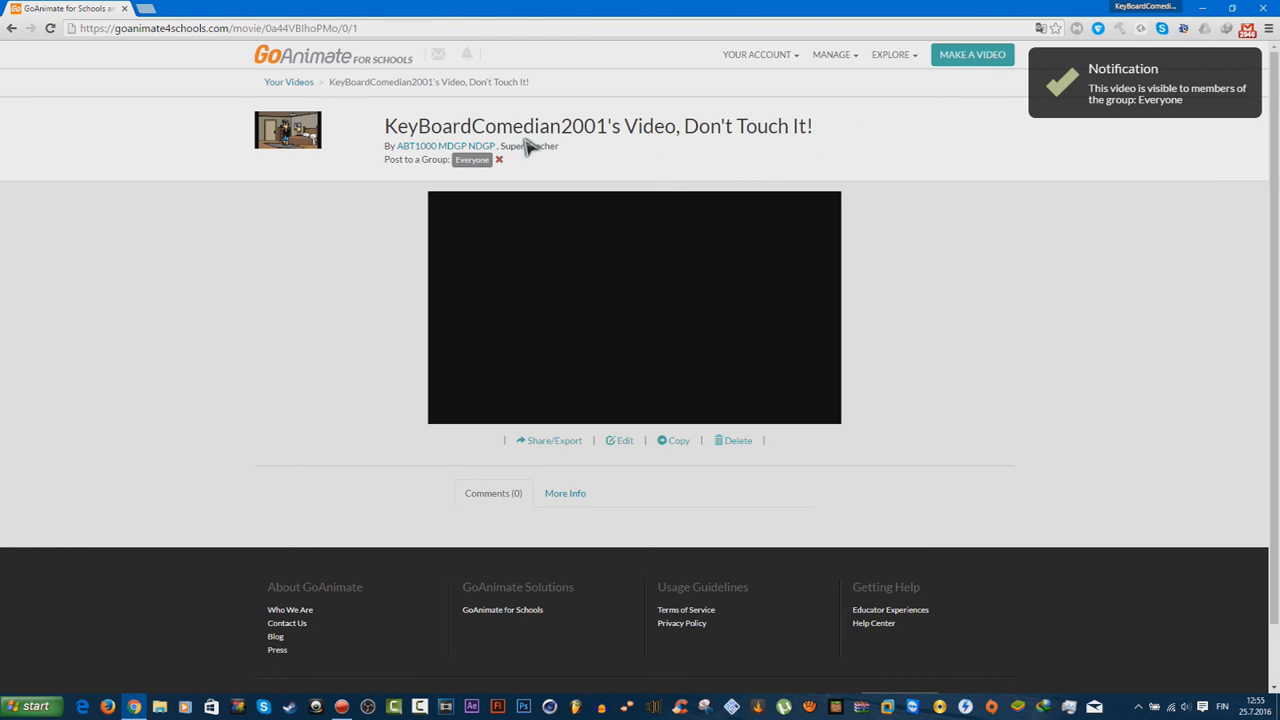
click(444, 144)
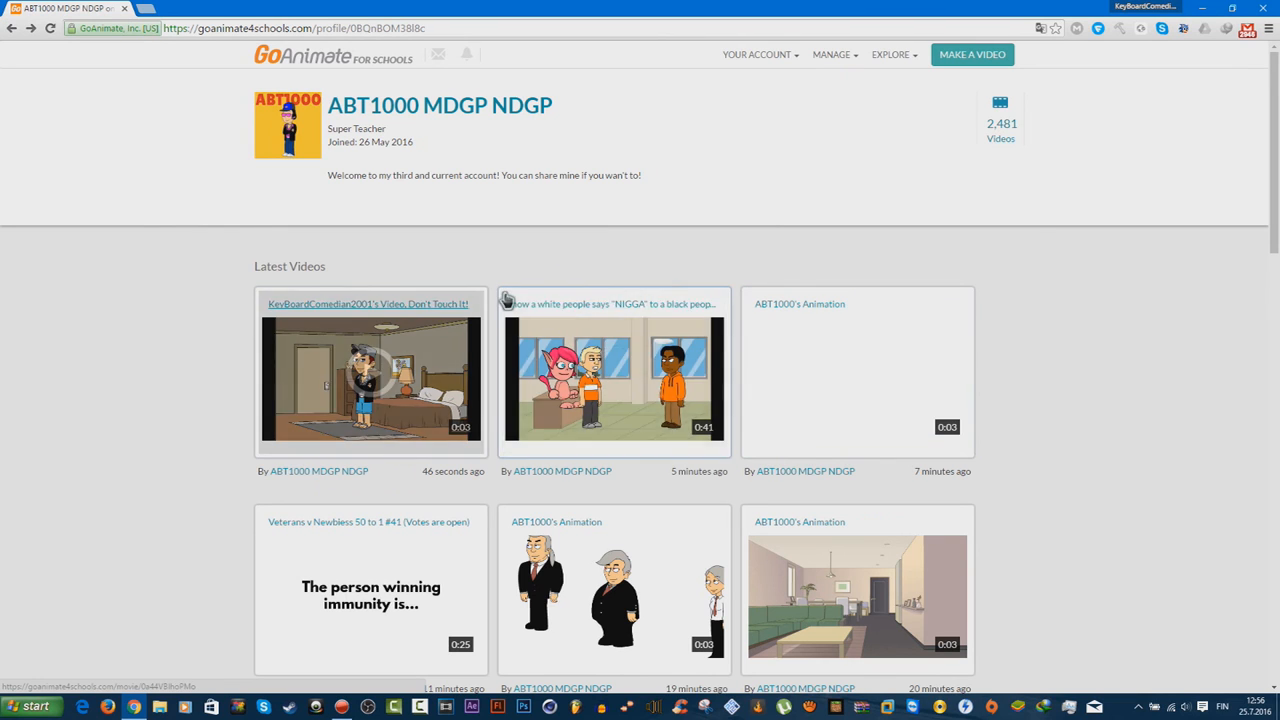
mouse_move(1168, 304)
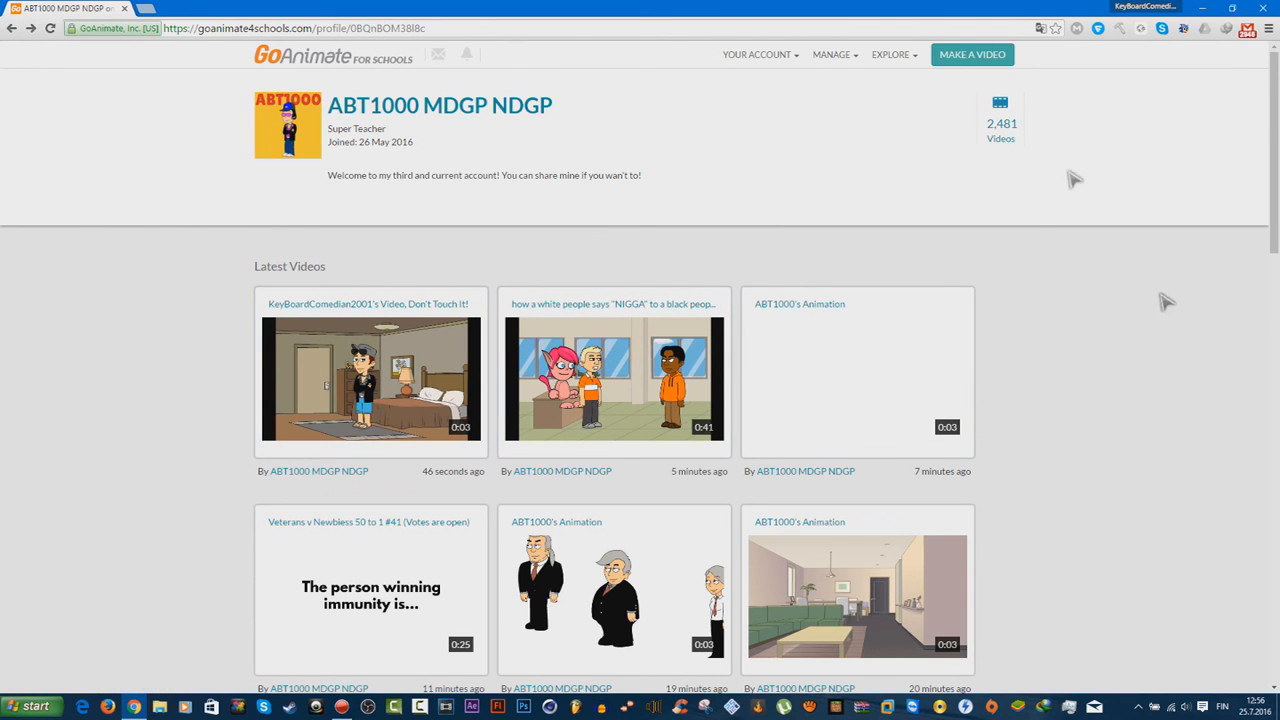
click(50, 28)
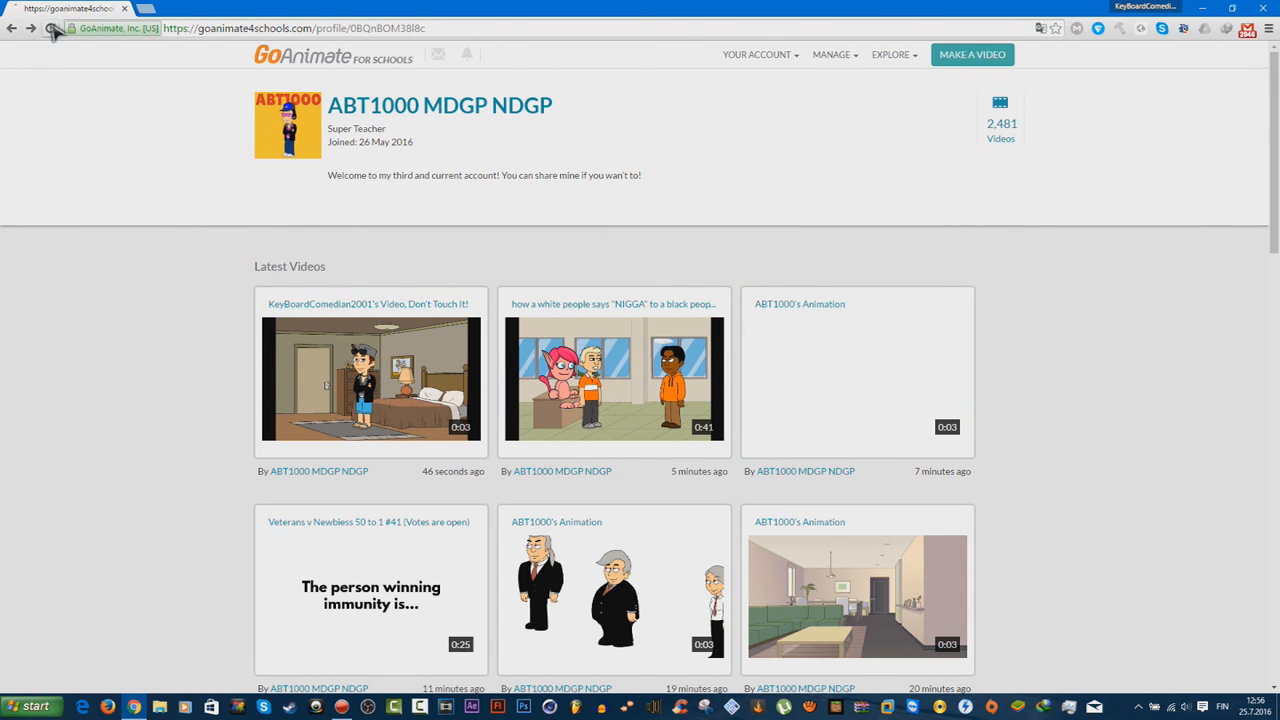
click(54, 28)
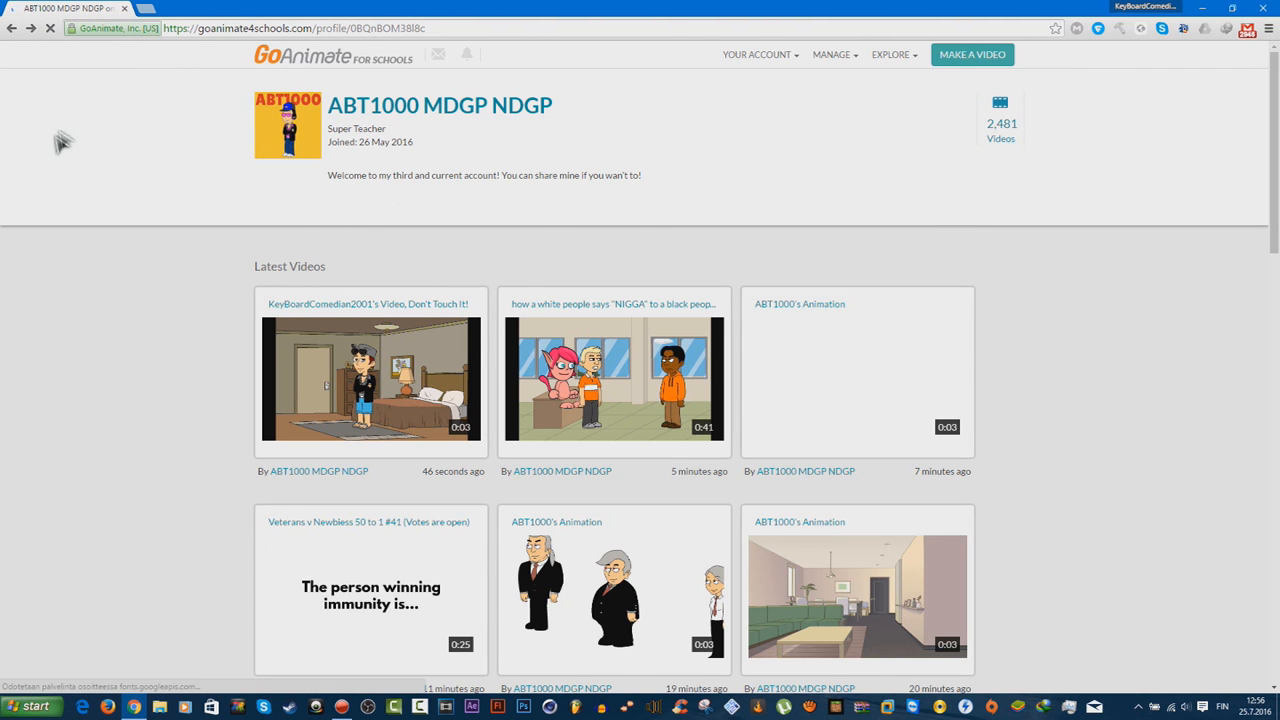
mouse_move(614, 588)
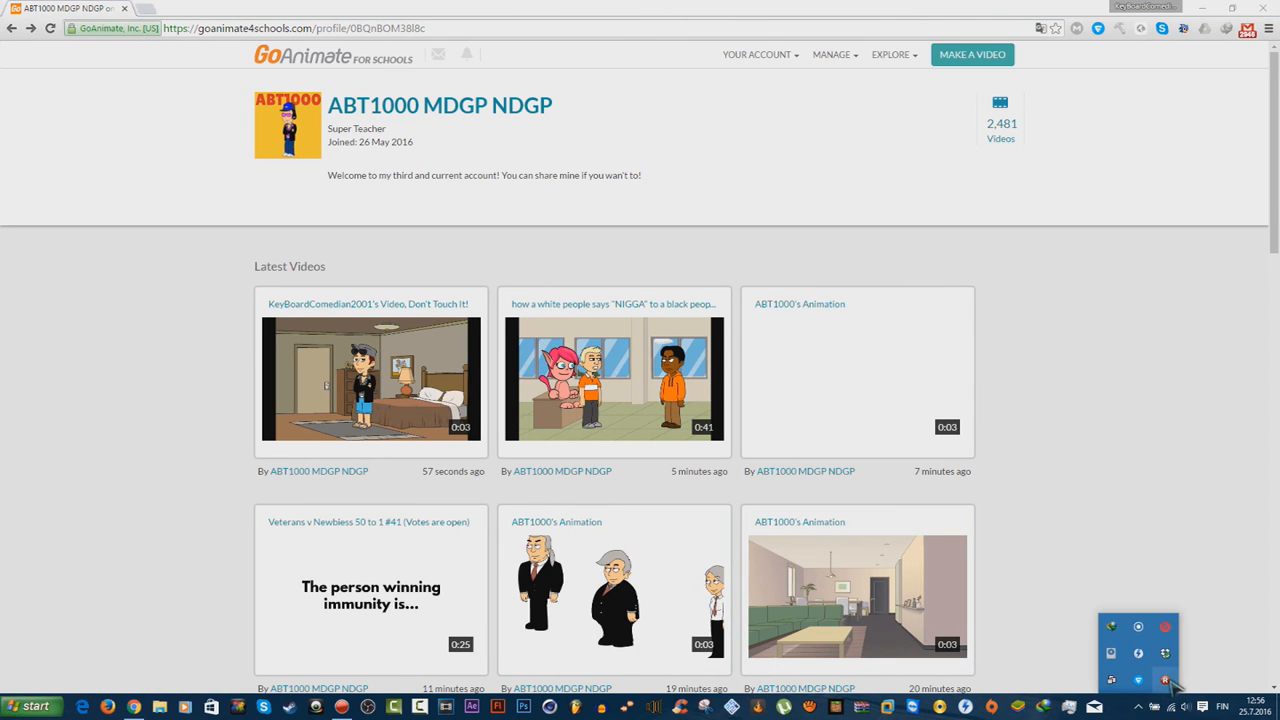
right_click(1166, 680)
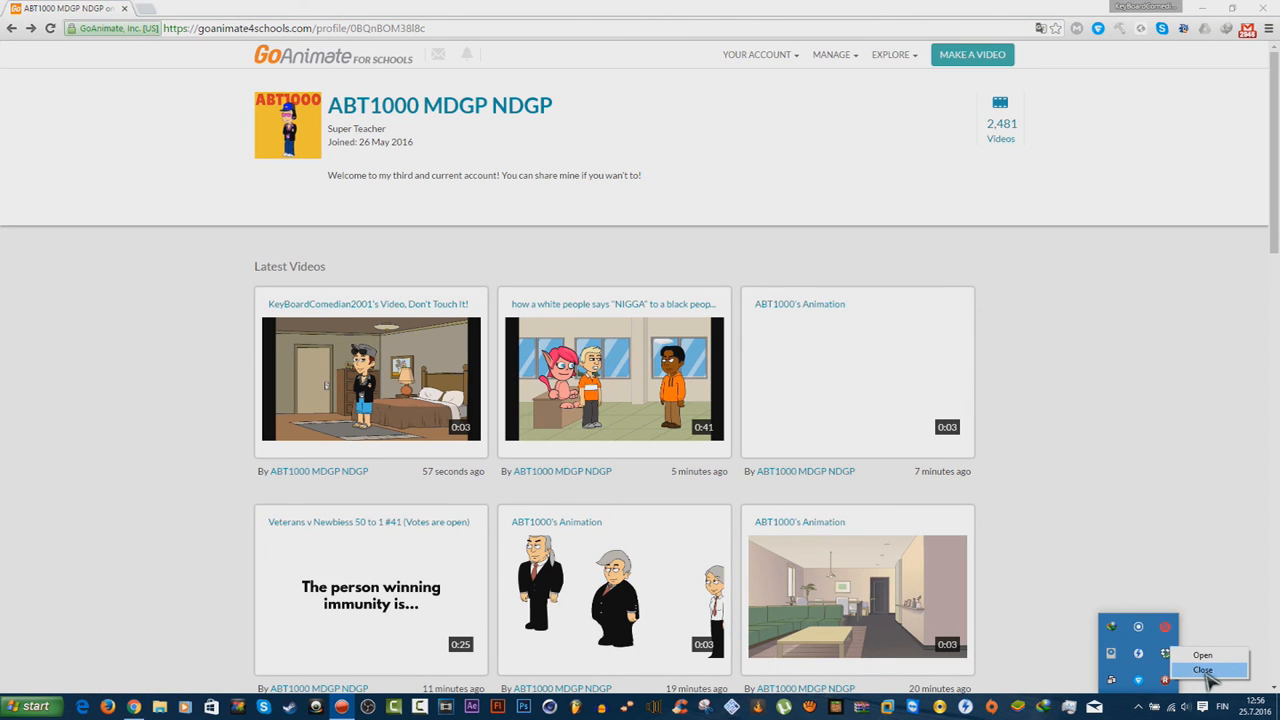